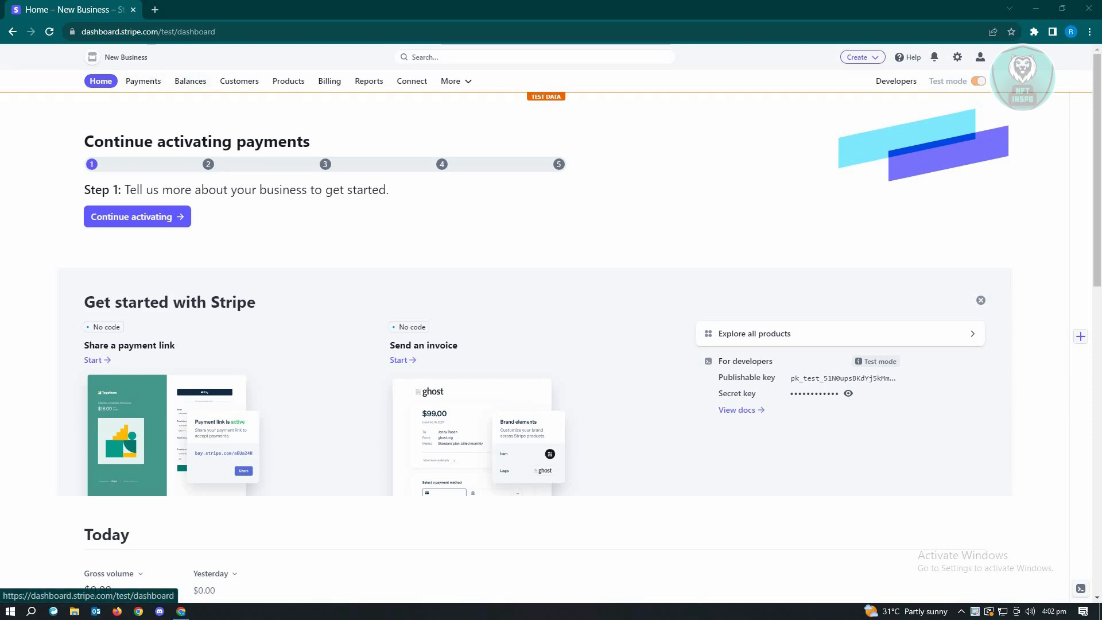
mouse_move(100, 85)
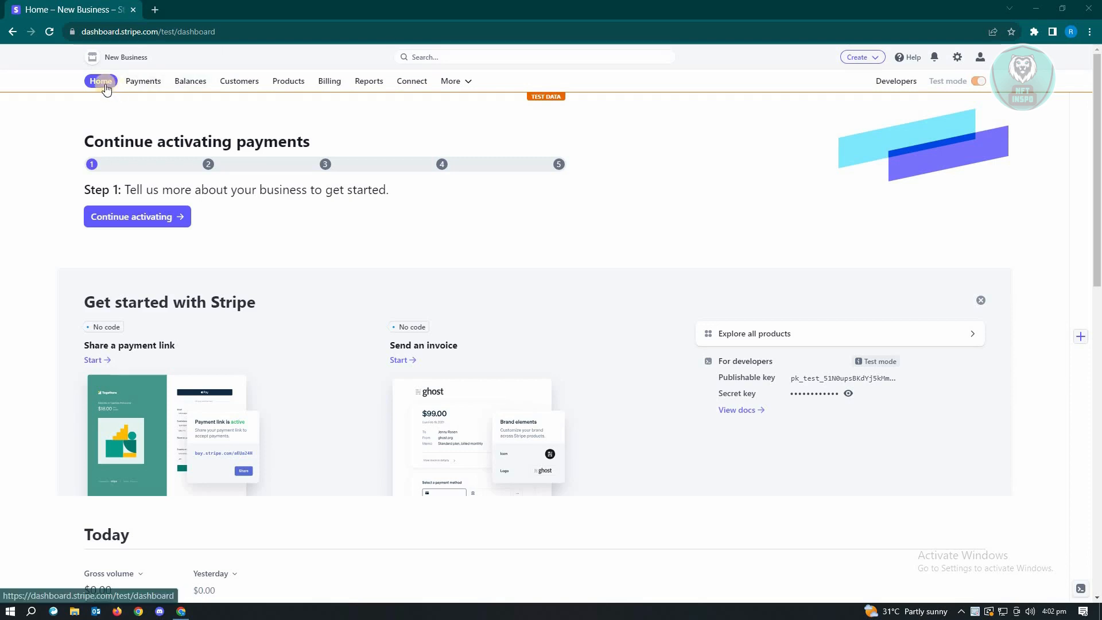
mouse_move(239, 81)
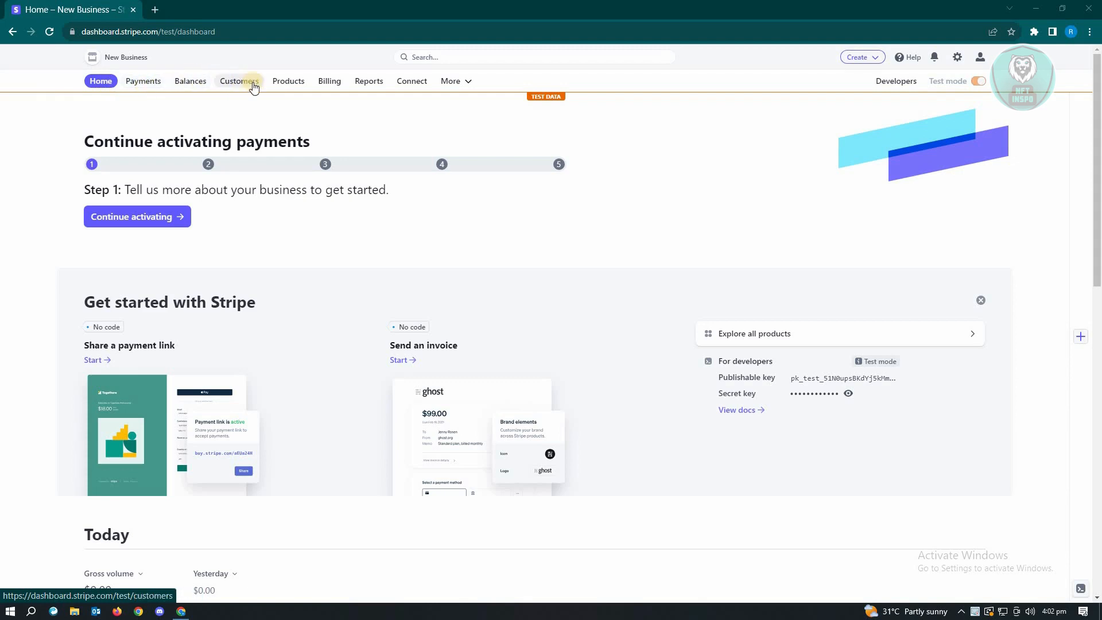
- Go to Balances and start adding a bank account for the AUD balance
left_click(190, 80)
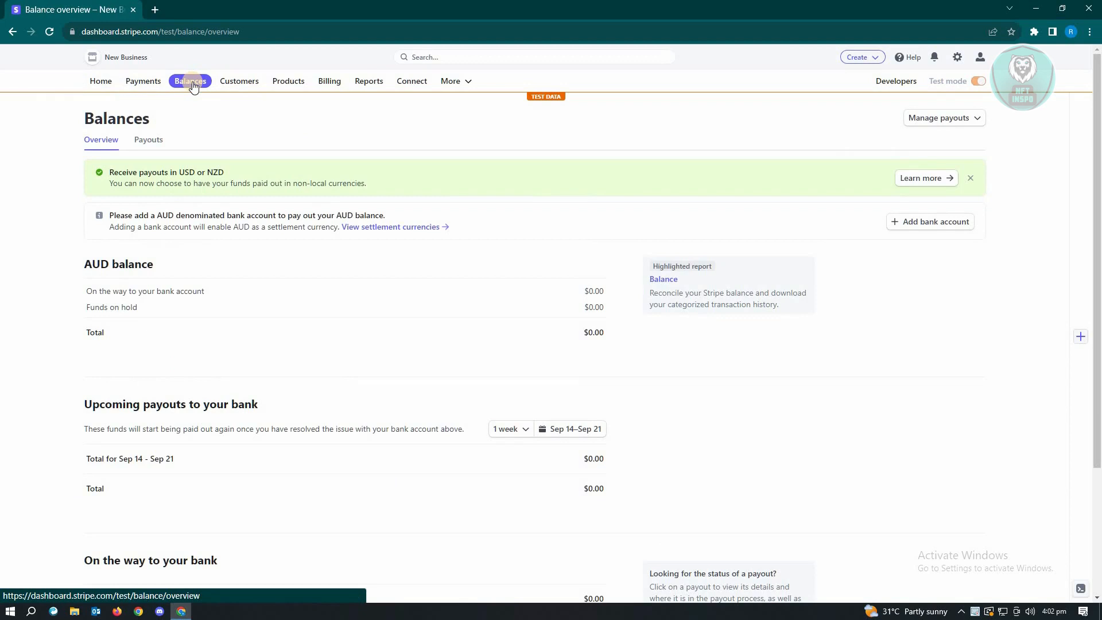
mouse_move(929, 225)
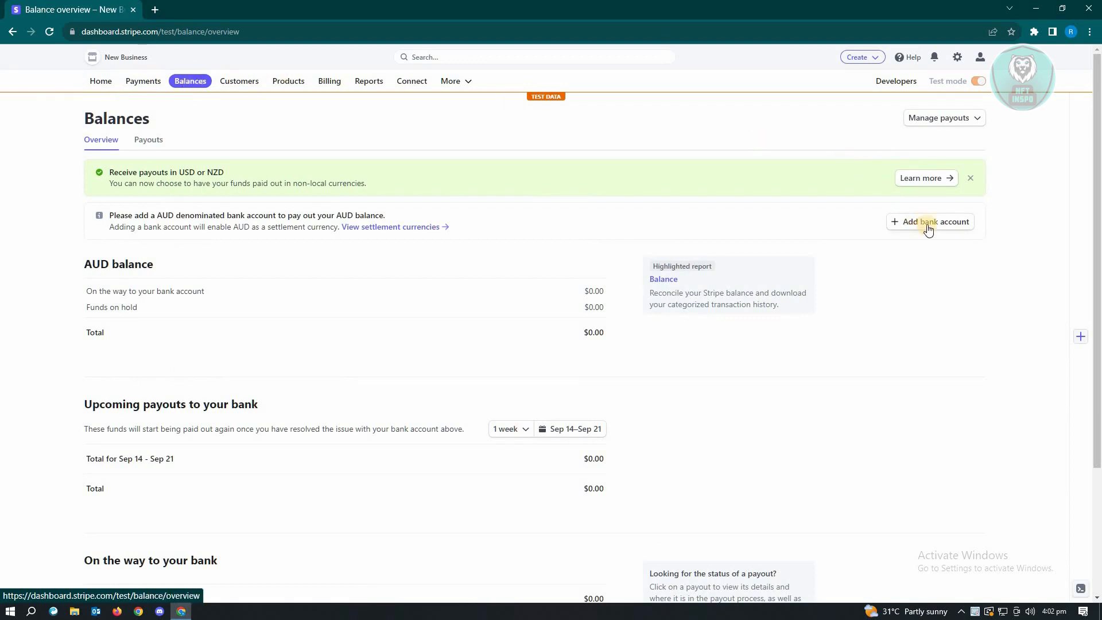
mouse_move(932, 227)
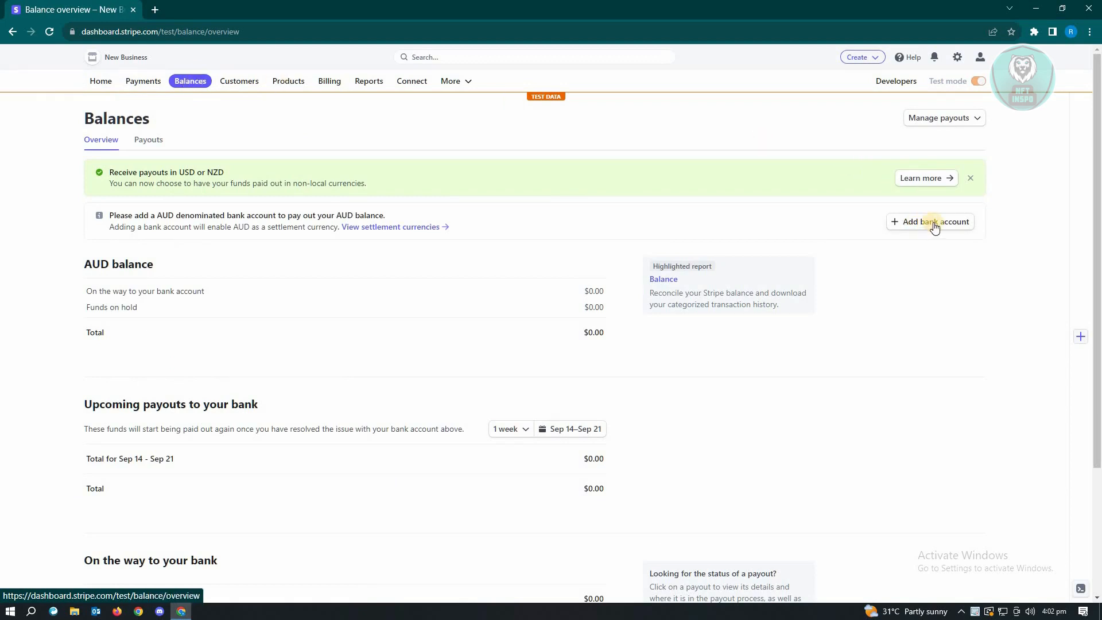
left_click(935, 221)
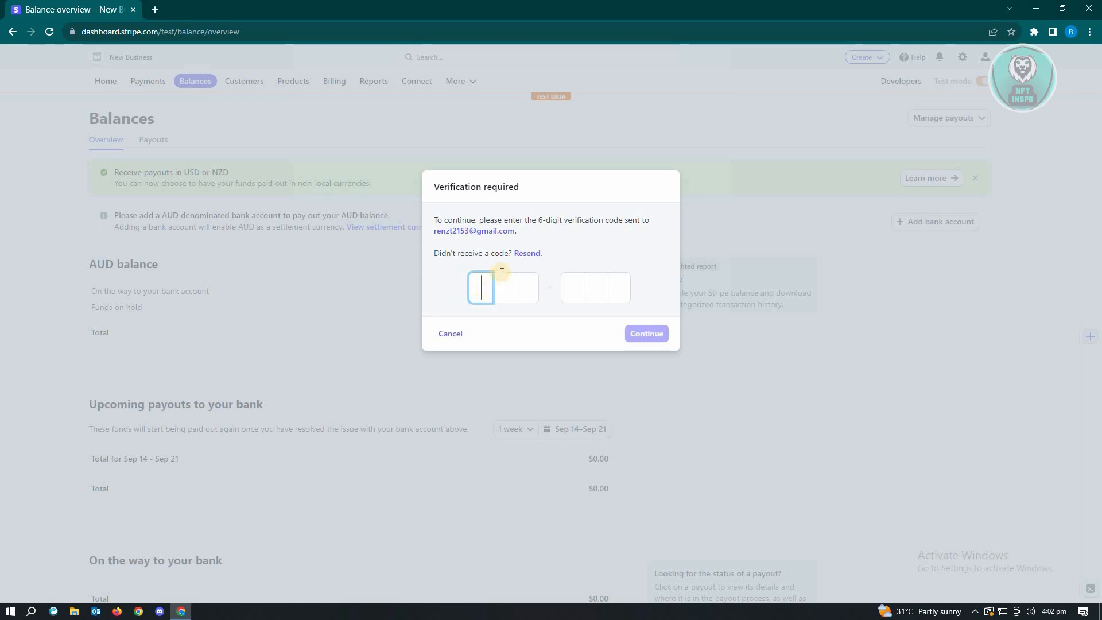
mouse_move(508, 272)
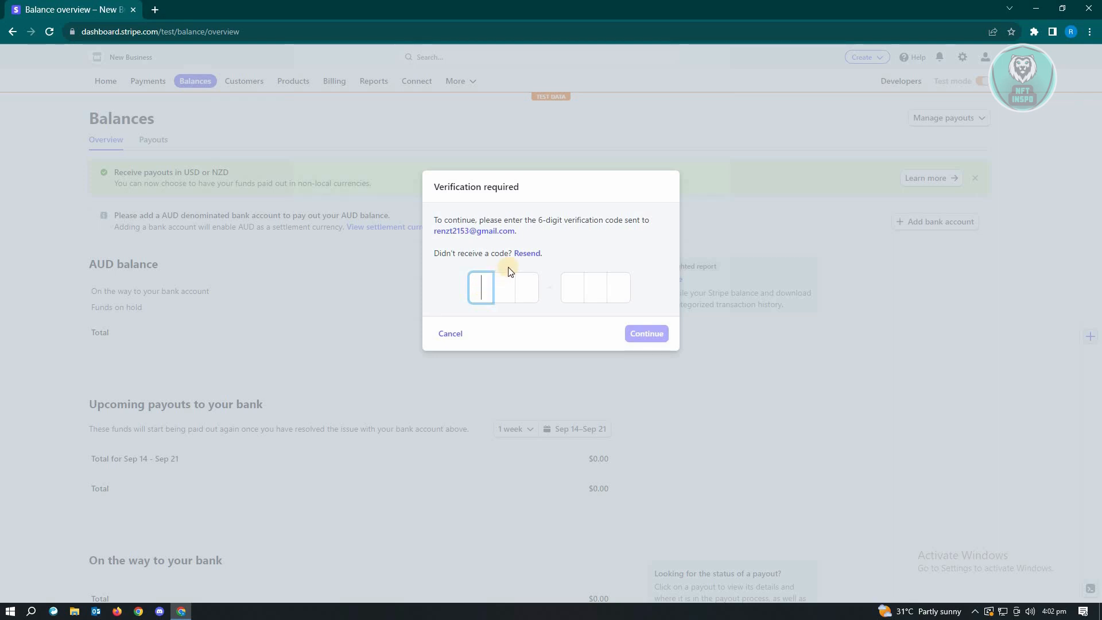
mouse_move(495, 309)
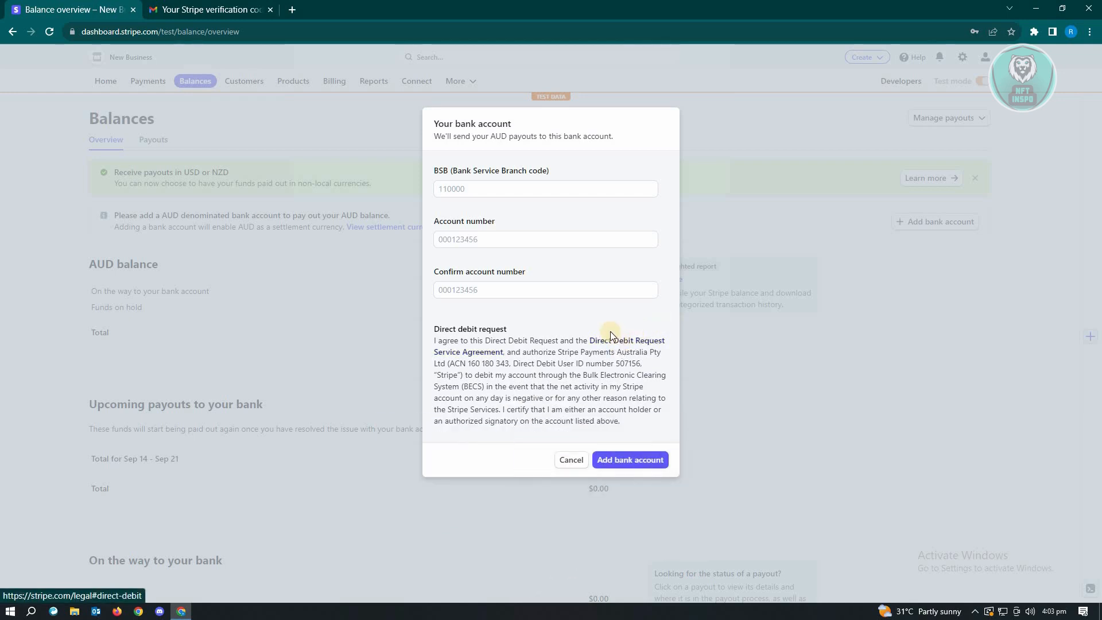
mouse_move(522, 313)
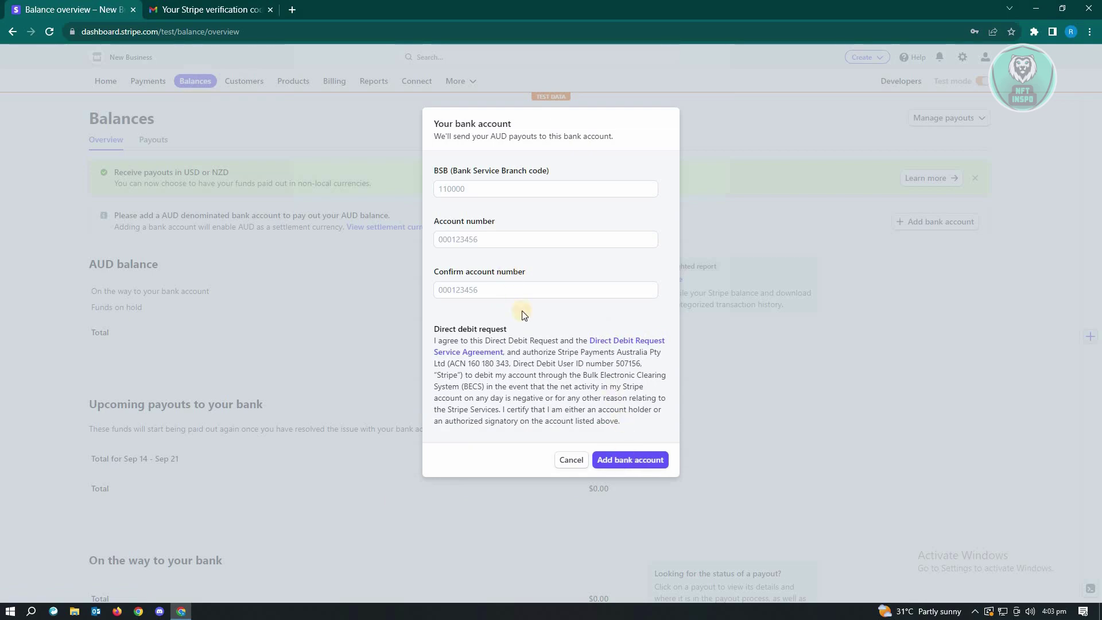
mouse_move(628, 460)
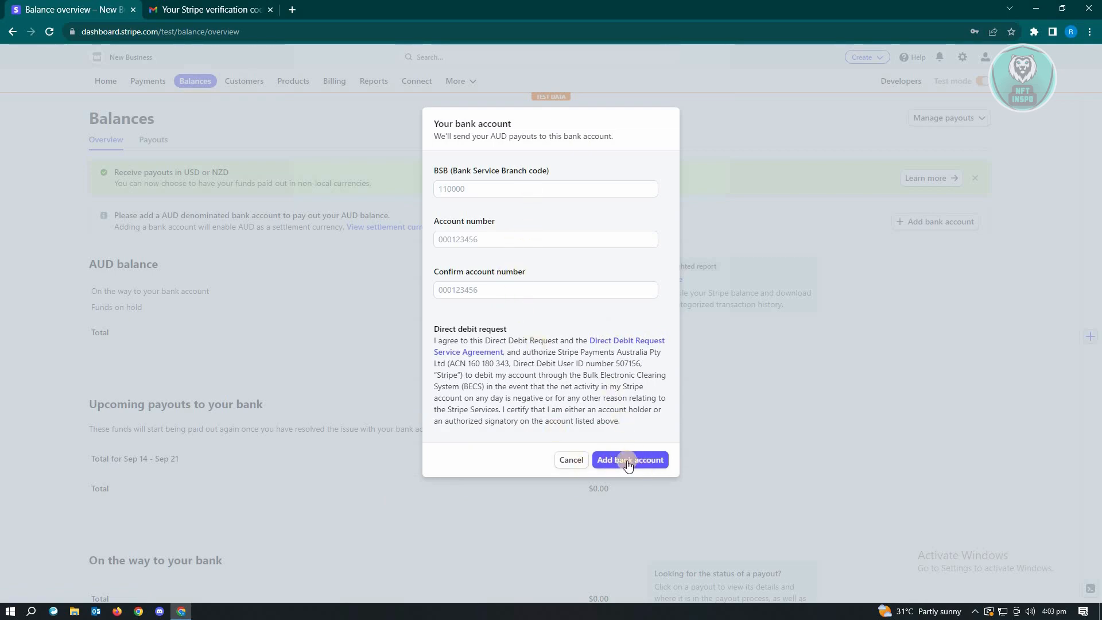
- Submit the AUD bank account dialog and return to the balances overview
left_click(628, 459)
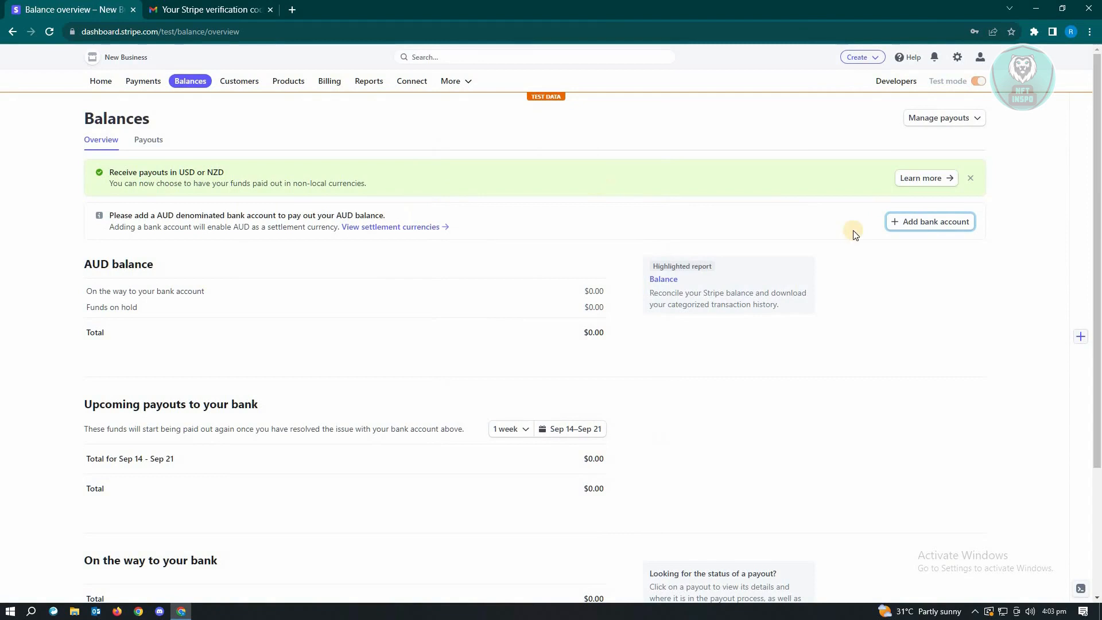
mouse_move(949, 221)
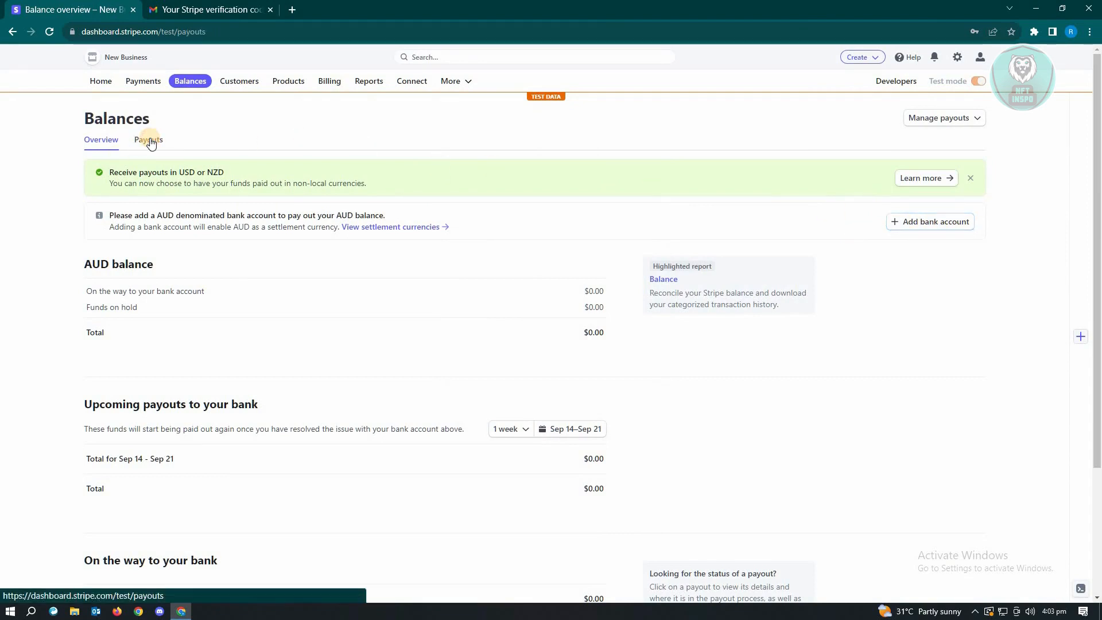
- From Payouts, open Manage settings and choose AUD - Australian Dollar as a new settlement currency
left_click(148, 140)
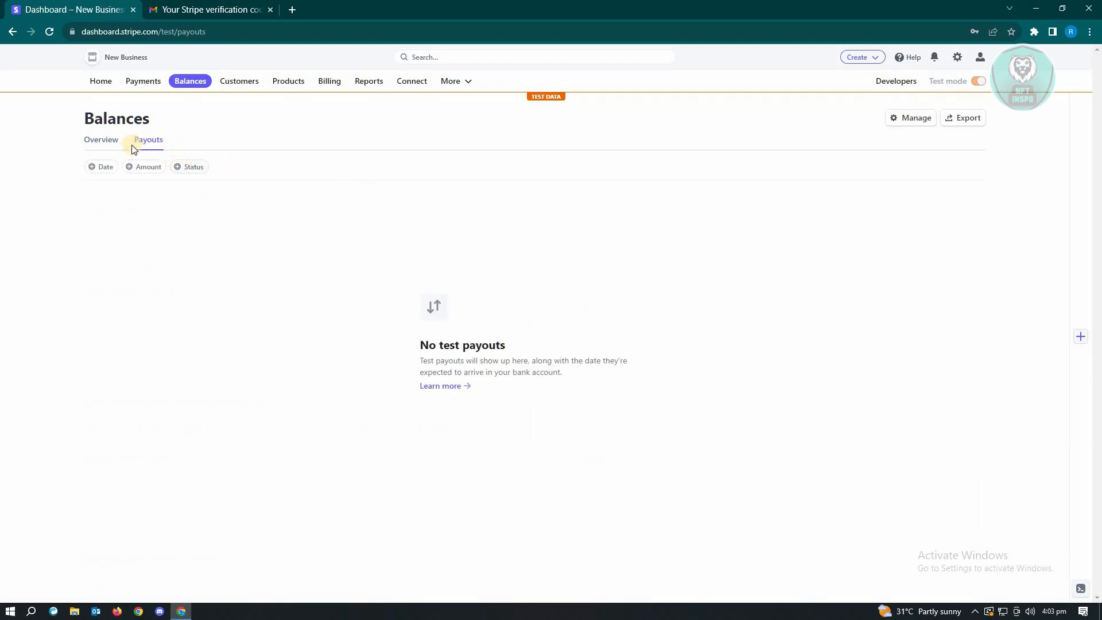
mouse_move(916, 117)
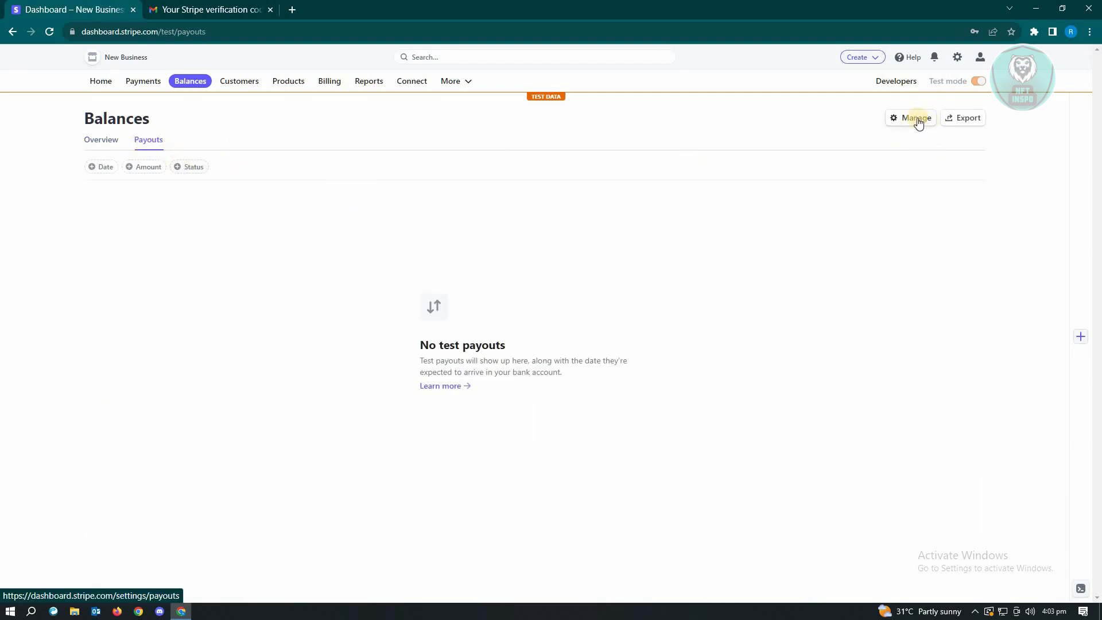
left_click(914, 117)
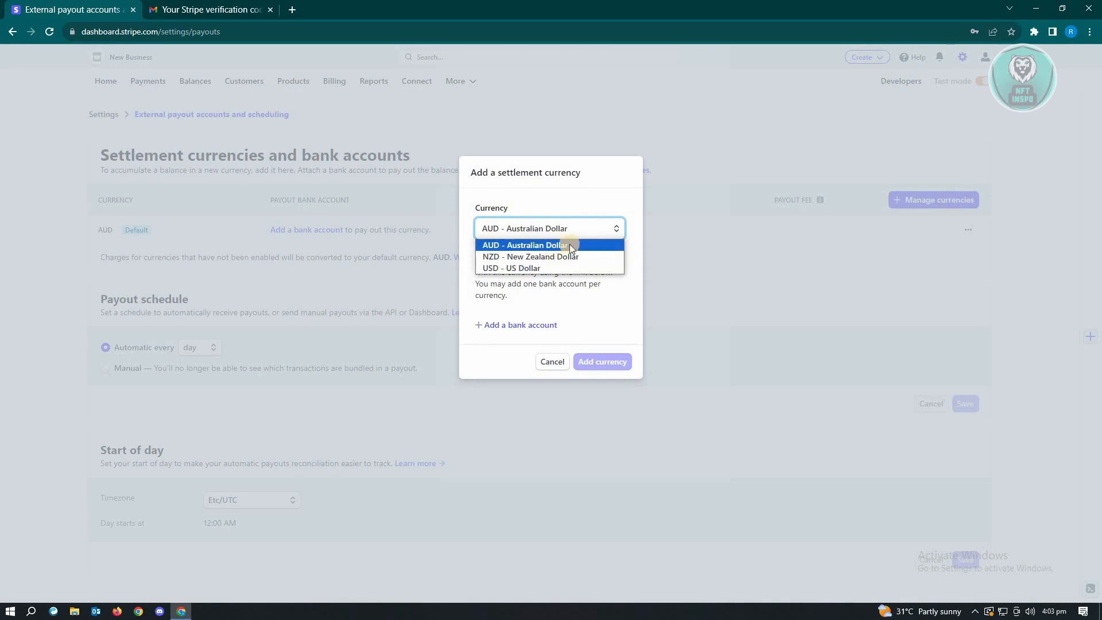
mouse_move(510, 268)
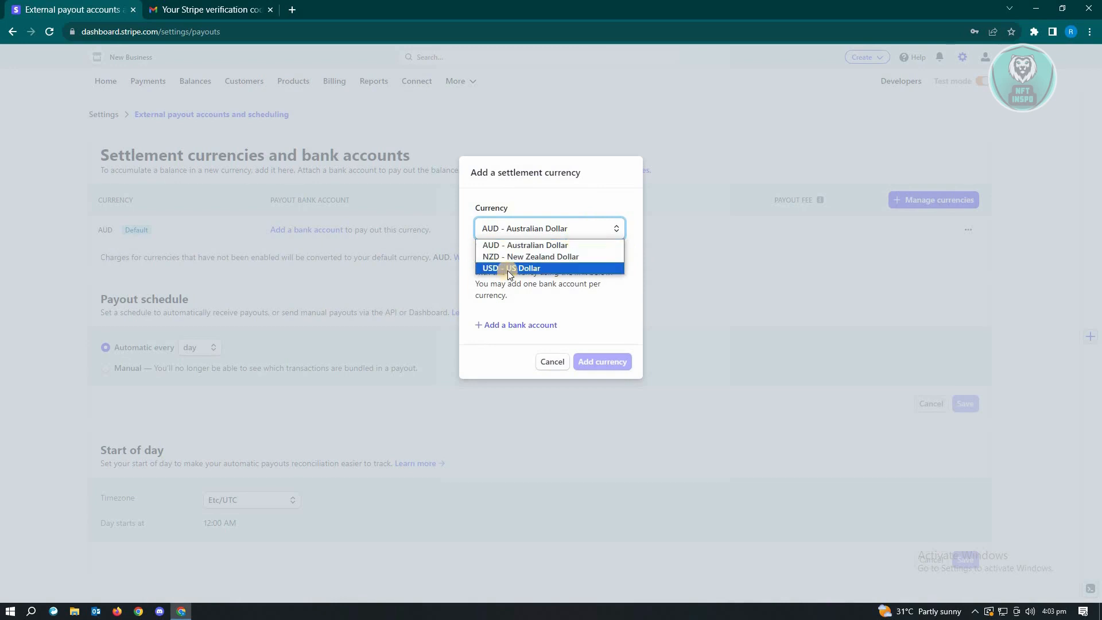
left_click(523, 228)
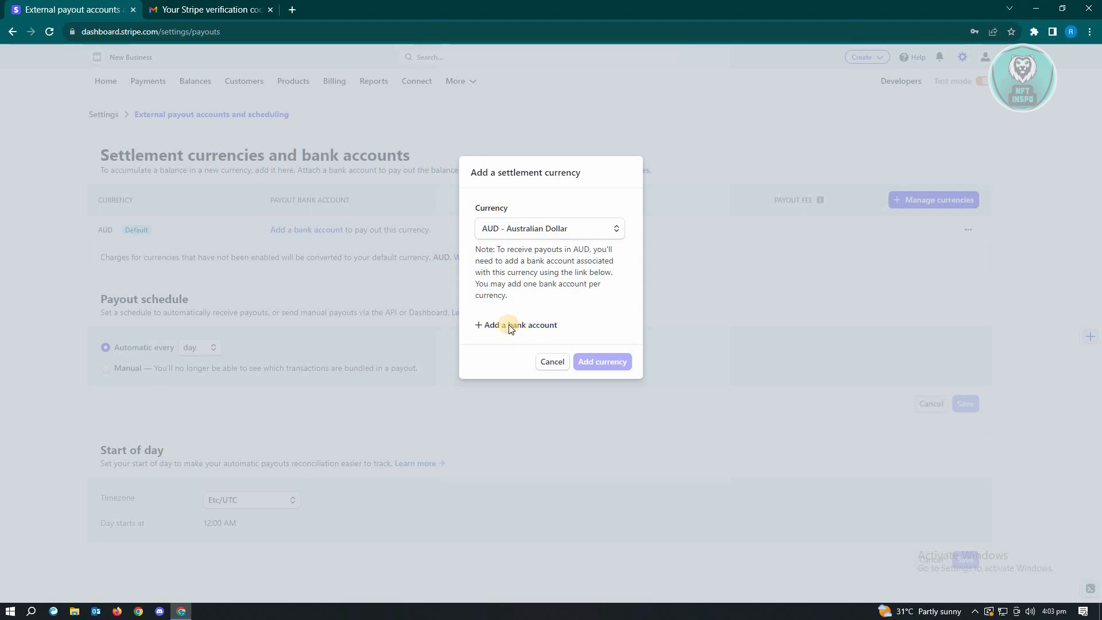
- Add a bank account for AUD and place the cursor in the BSB field
left_click(519, 325)
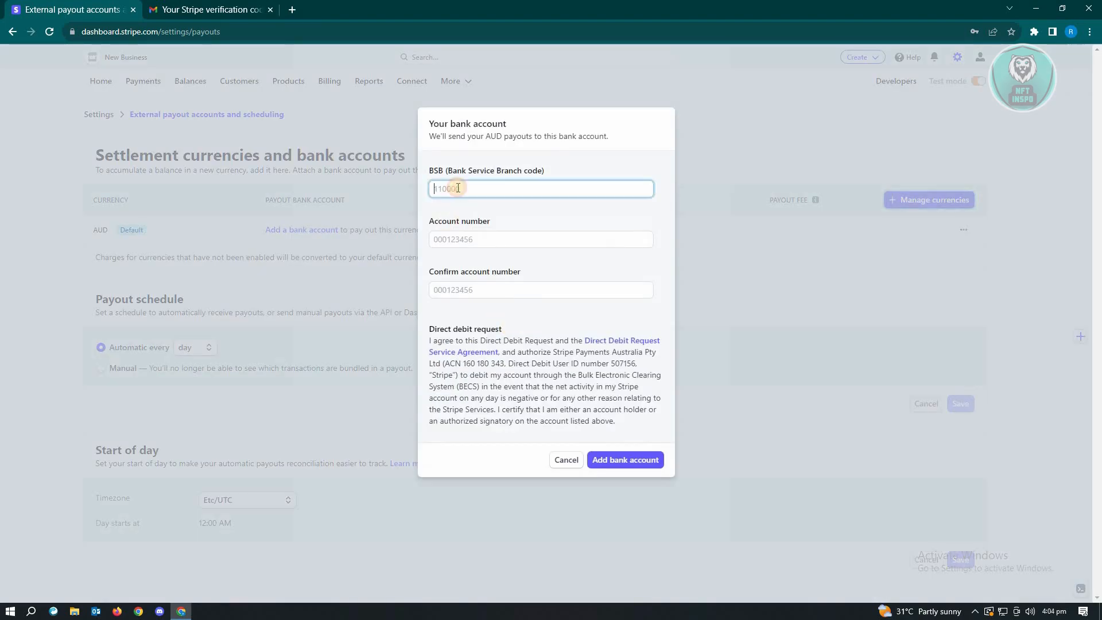
left_click(539, 289)
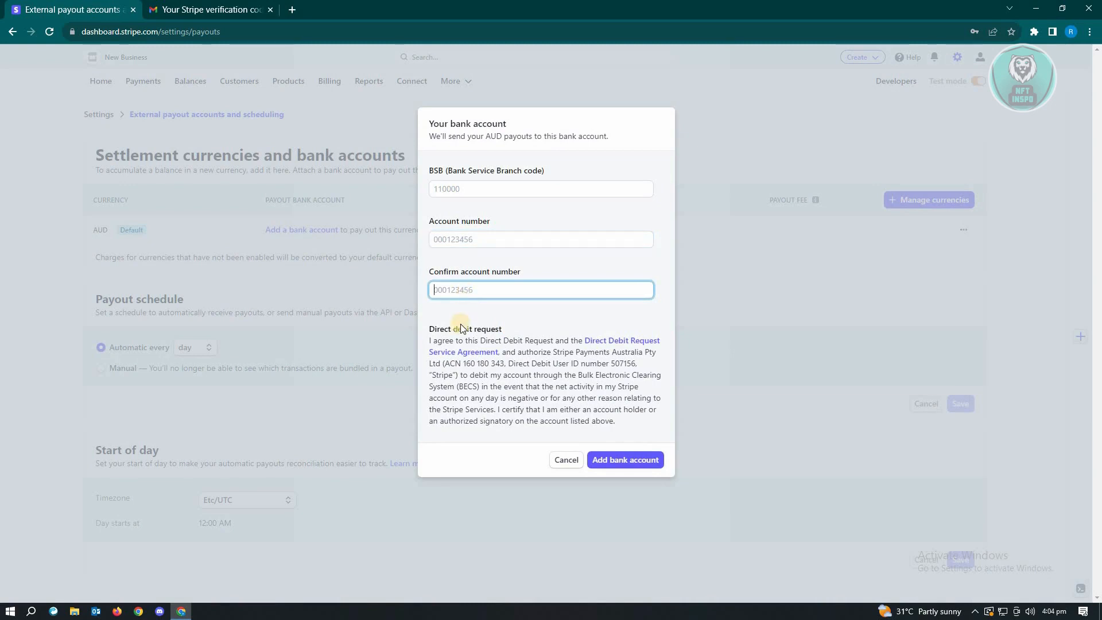
mouse_move(548, 302)
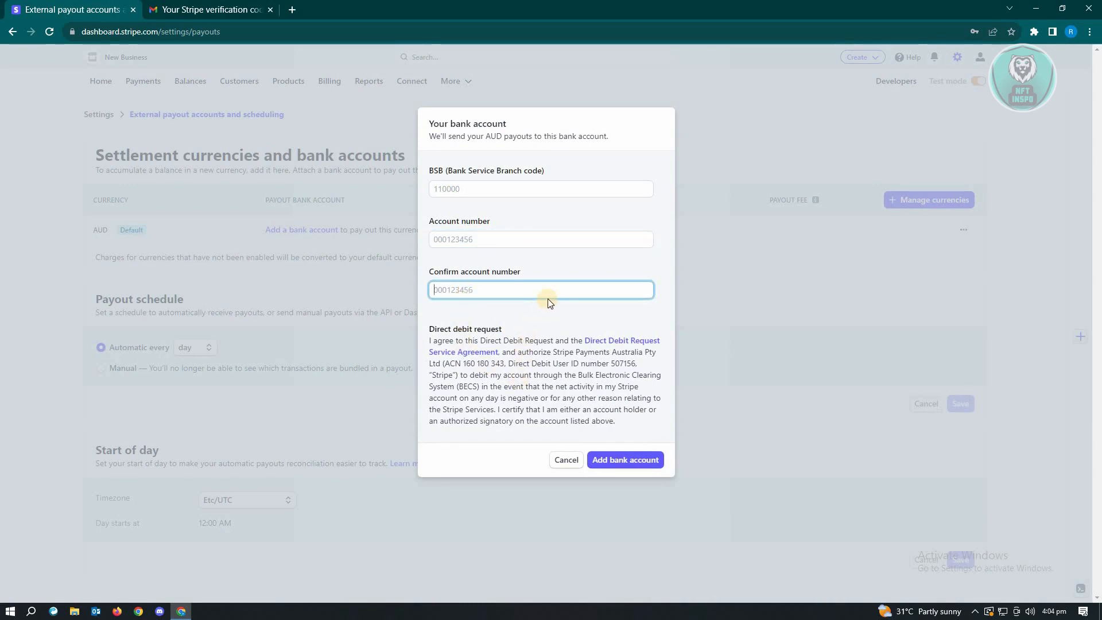